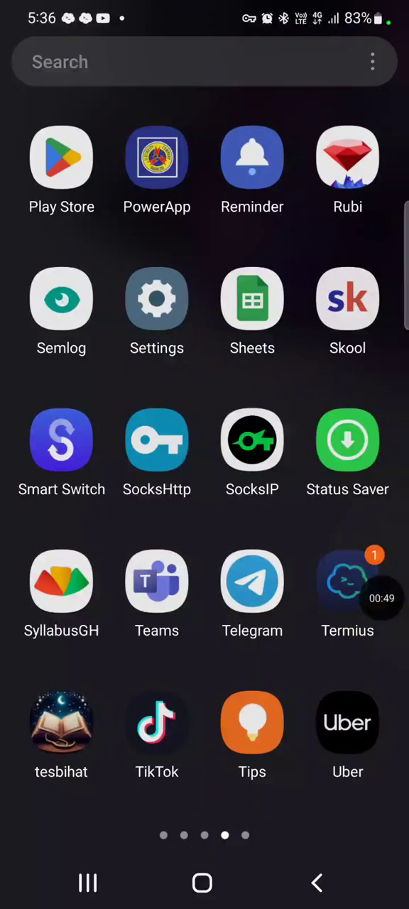
Step: Close the old Telecel Unlimited session and reconnect to it for a fresh root shell
click(346, 579)
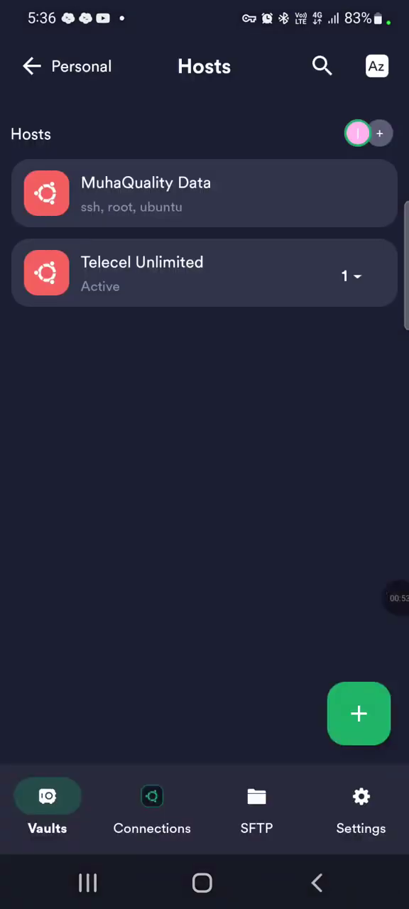
click(205, 193)
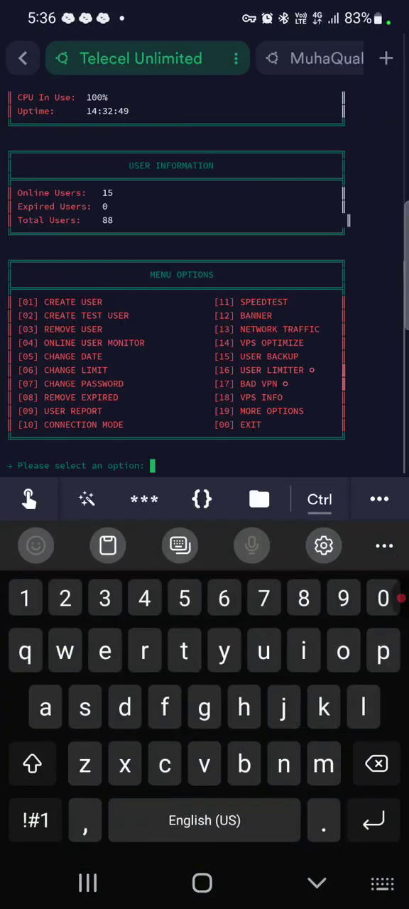
click(236, 58)
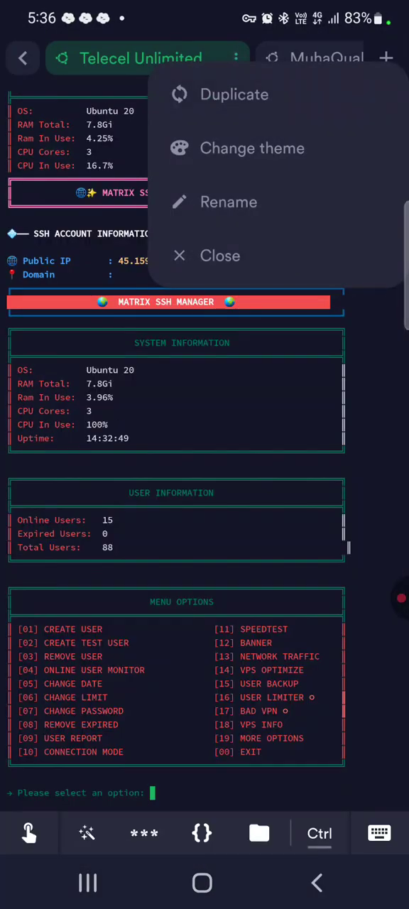
click(326, 58)
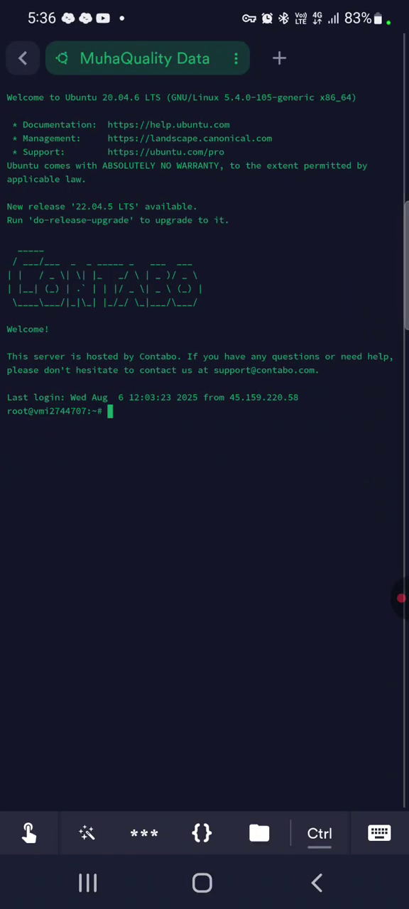
click(236, 59)
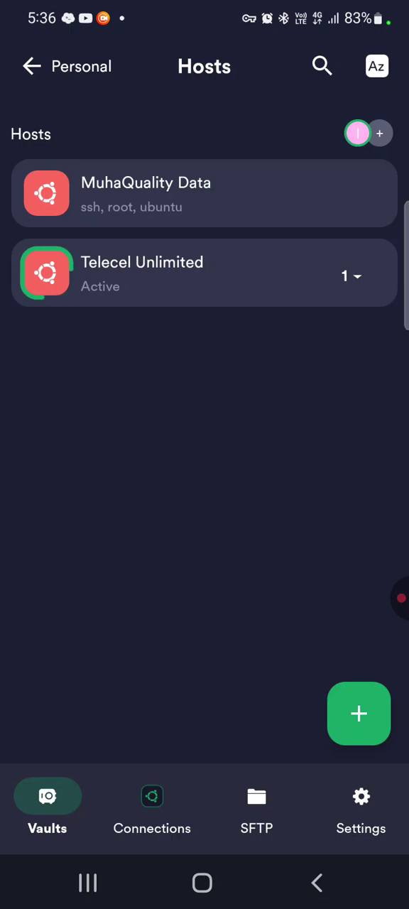
click(204, 272)
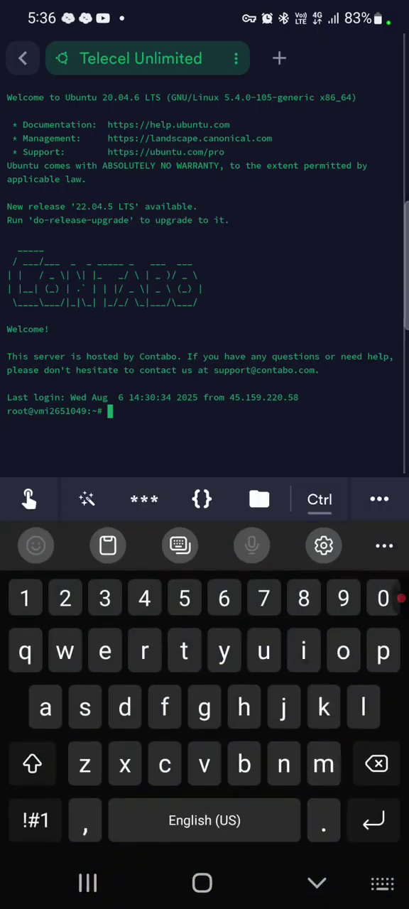
Step: Run the server's menu command and choose option 1, CREATE USER
text(men)
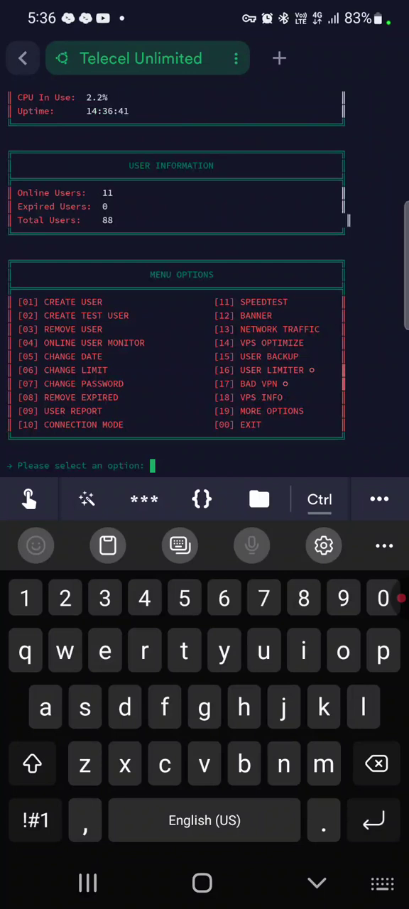
text(1)
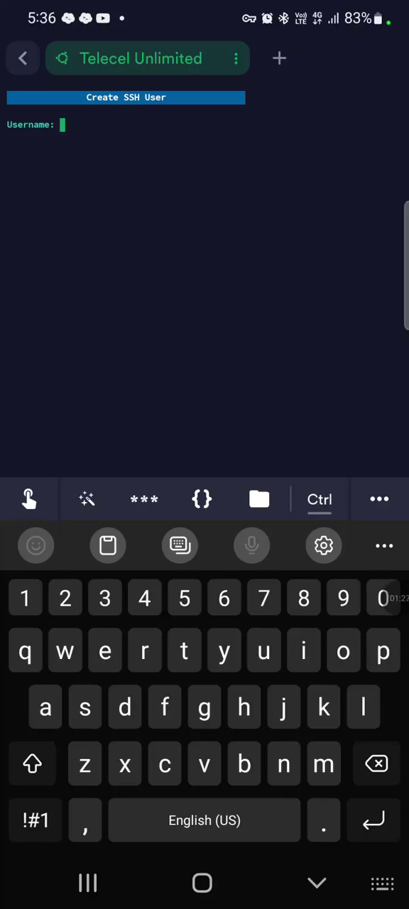
text(menu)
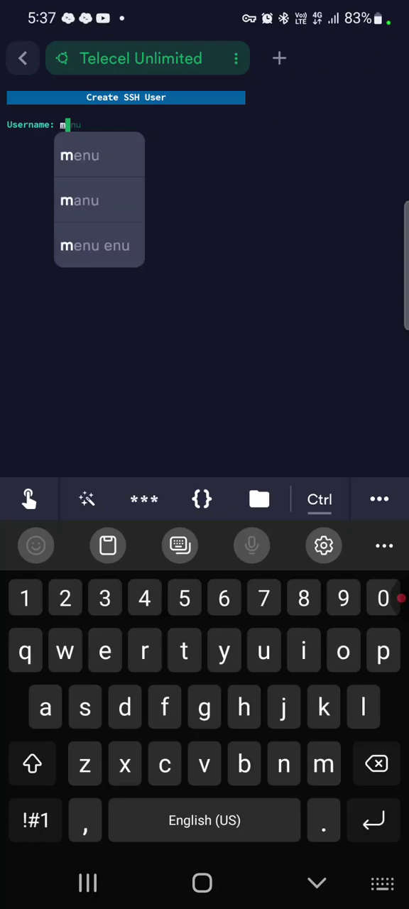
click(79, 155)
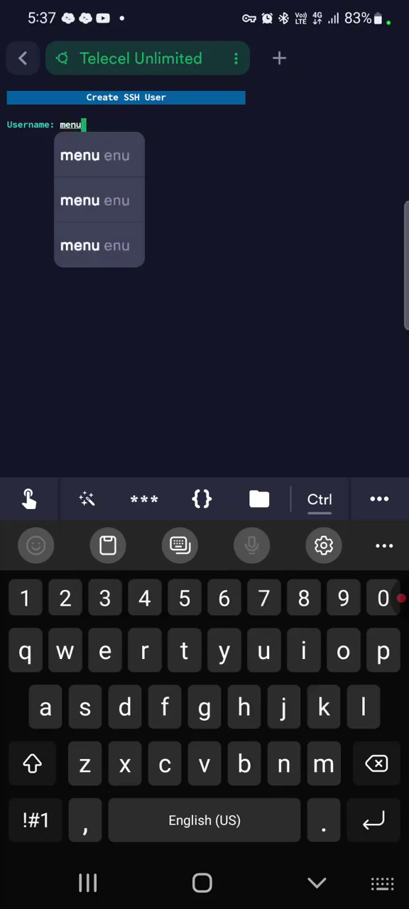
text(3)
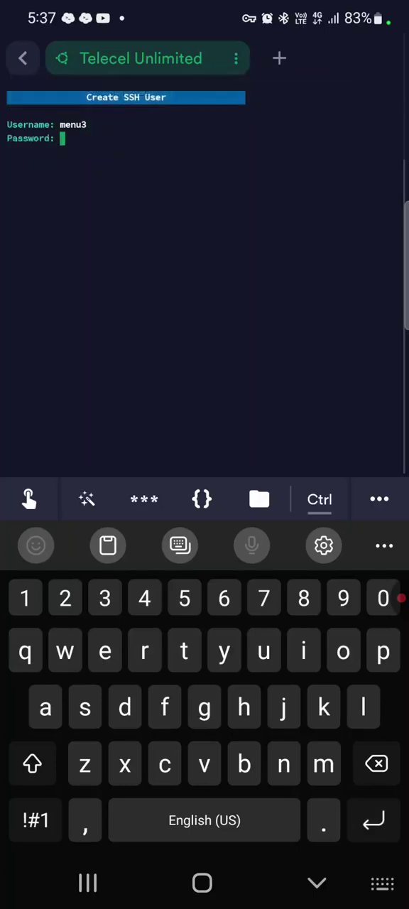
double_click(71, 125)
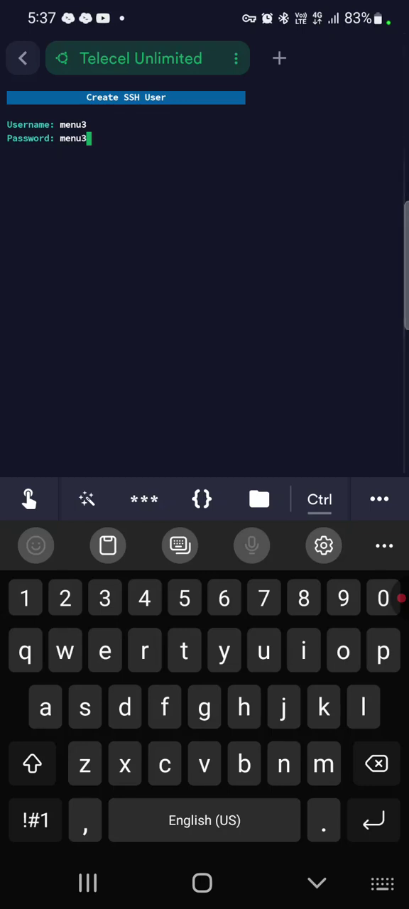
key(Enter)
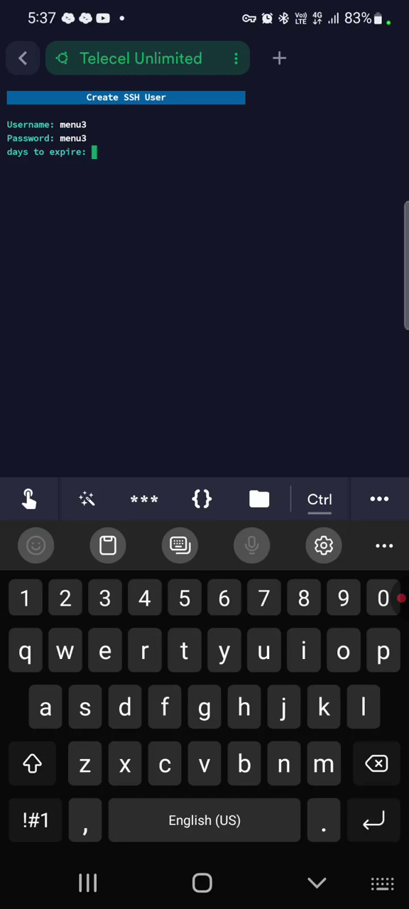
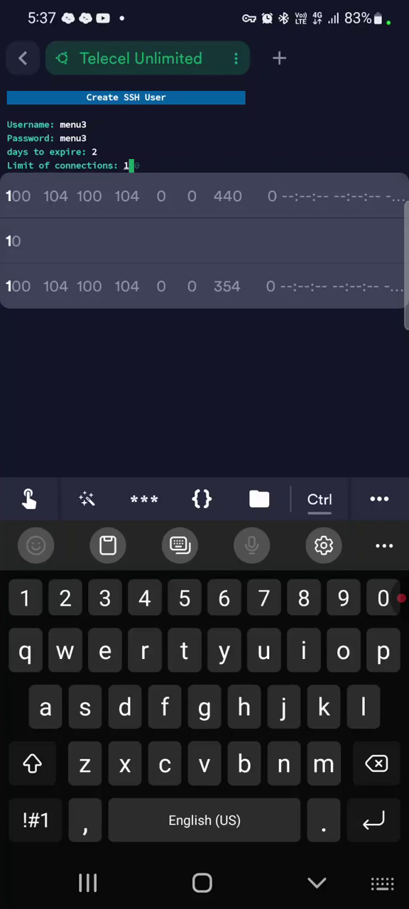
key(Enter)
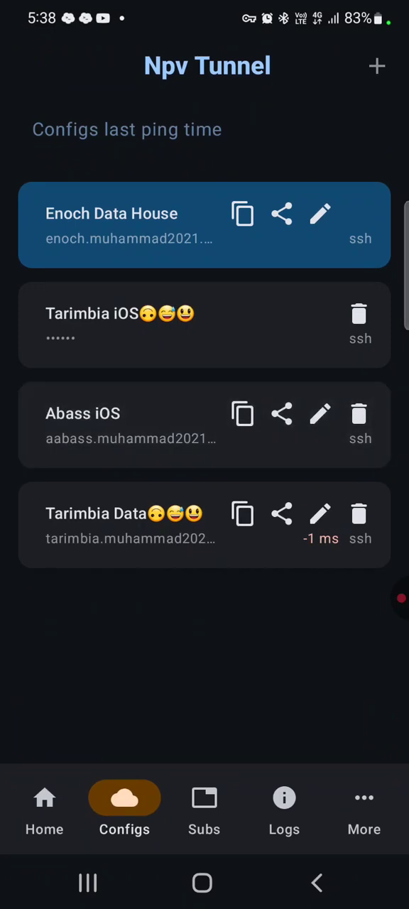
Step: Disconnect Enoch Data House, make Abass iOS the active config and connect with it
click(44, 809)
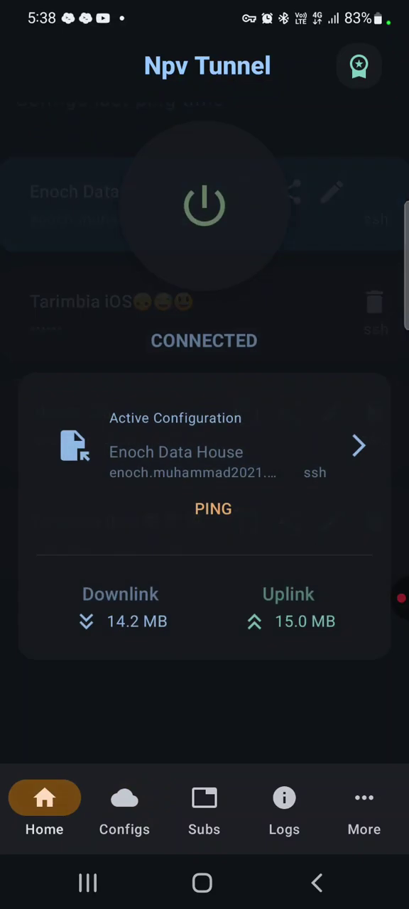
click(400, 599)
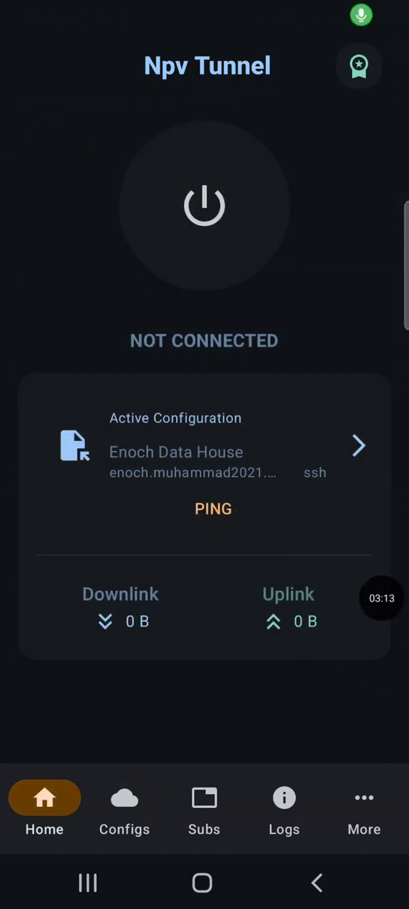
click(125, 810)
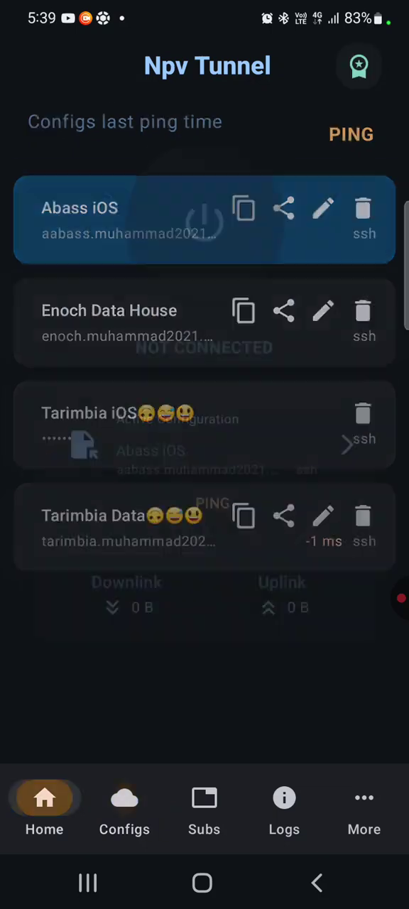
click(205, 219)
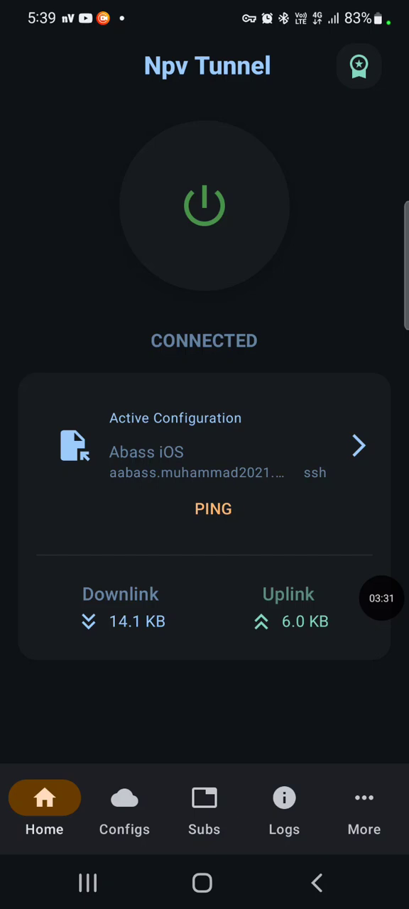
click(125, 810)
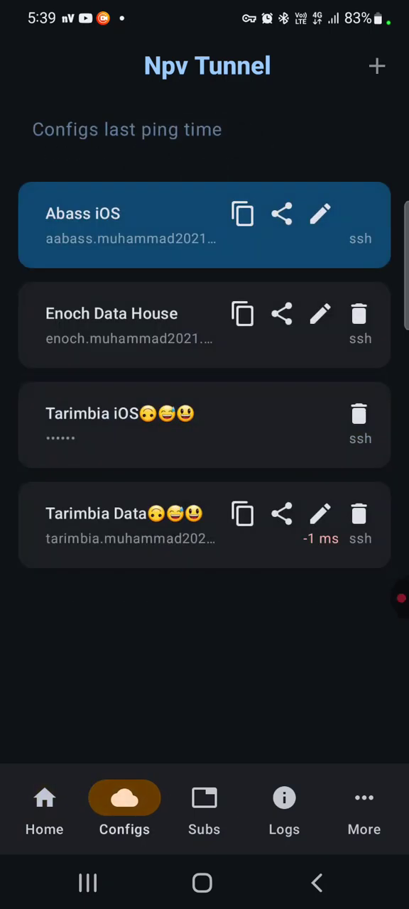
click(44, 809)
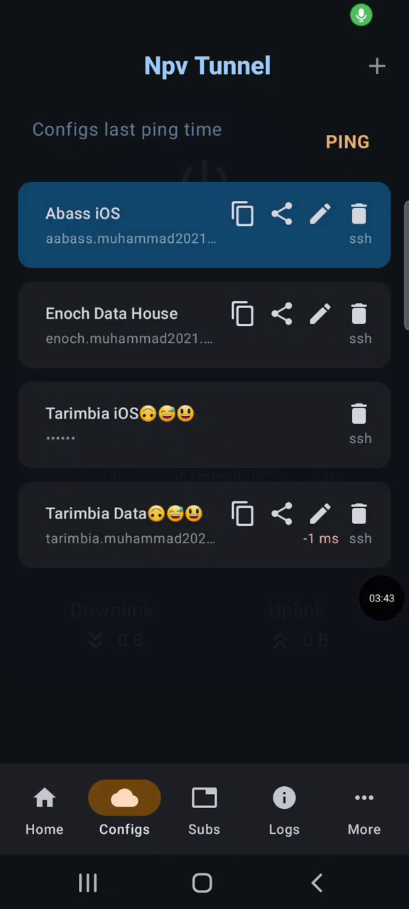
Step: Set the Abass iOS config's SSH username to menu3 and return to the configs list
click(318, 213)
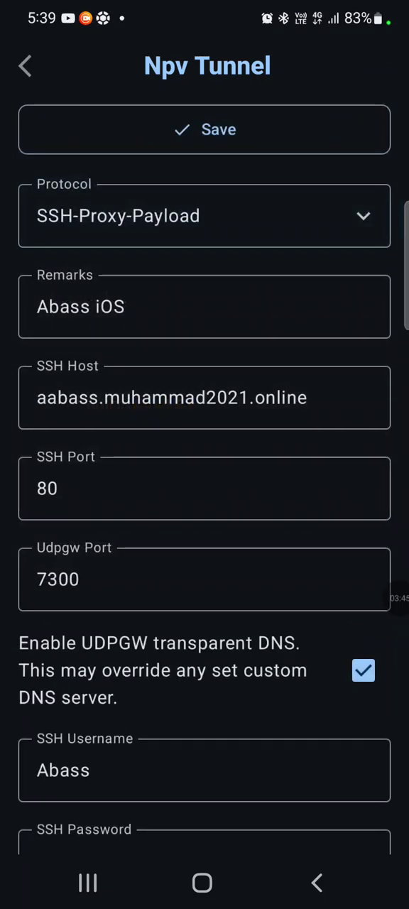
scroll(down, 3)
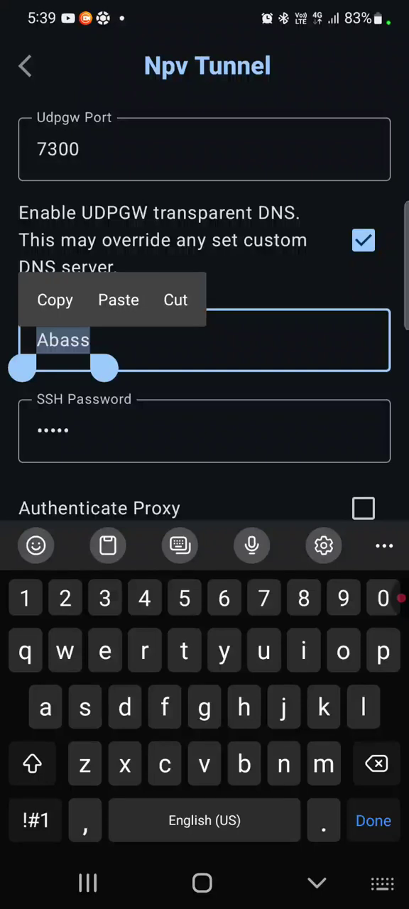
click(117, 298)
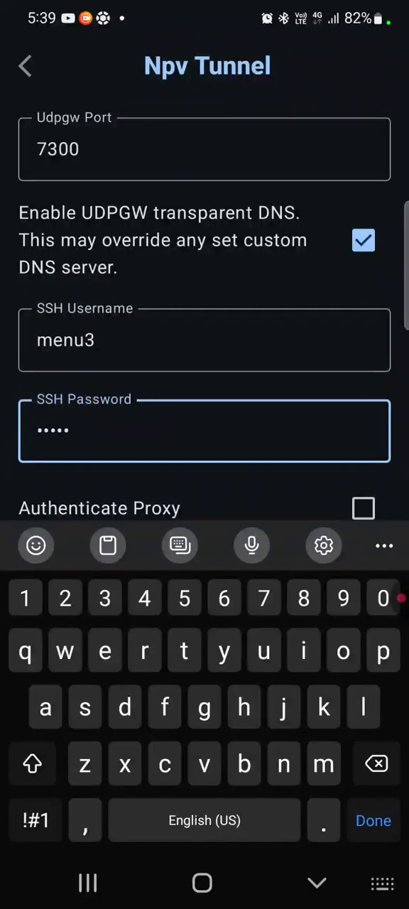
scroll(down, 3)
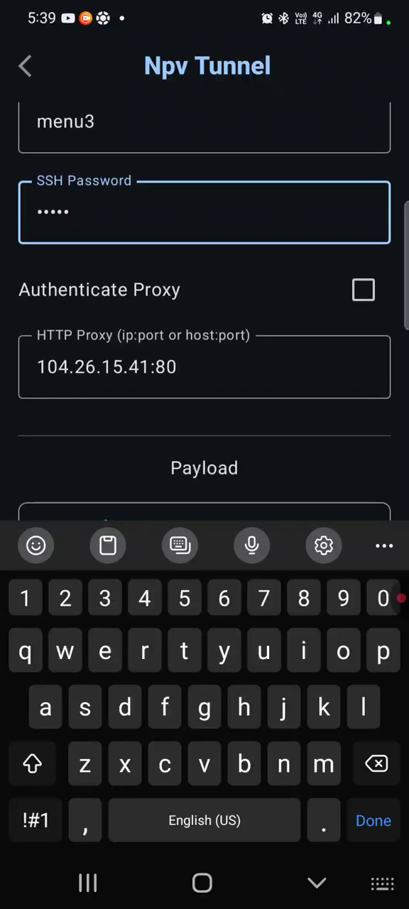
scroll(up, 3)
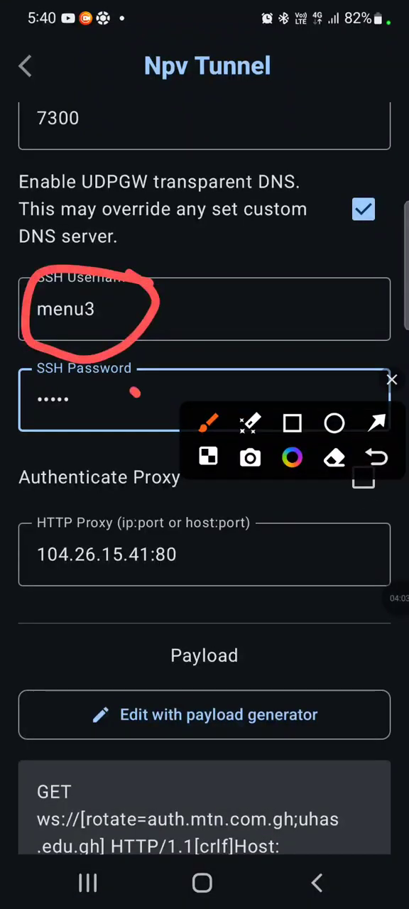
drag(135, 392, 85, 398)
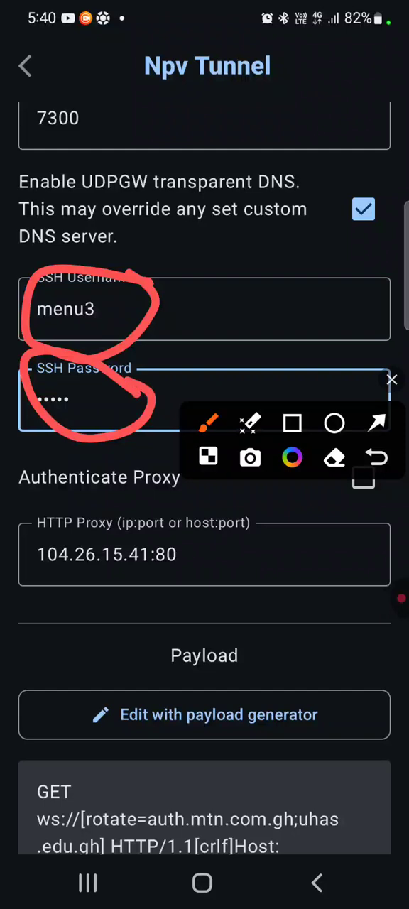
click(392, 378)
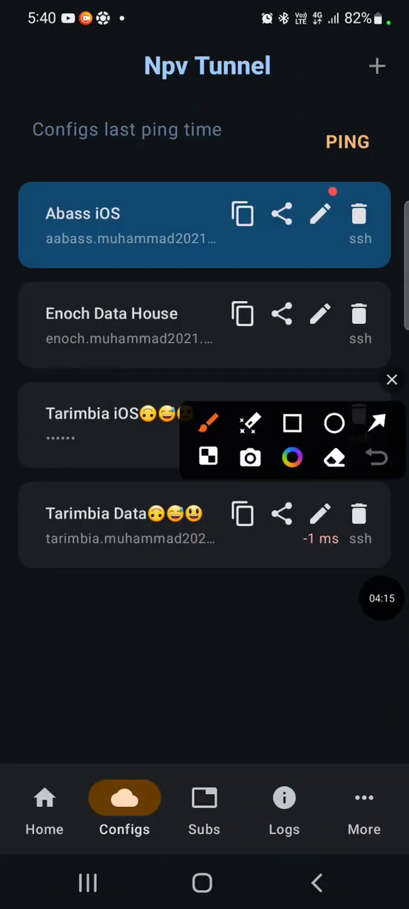
click(392, 379)
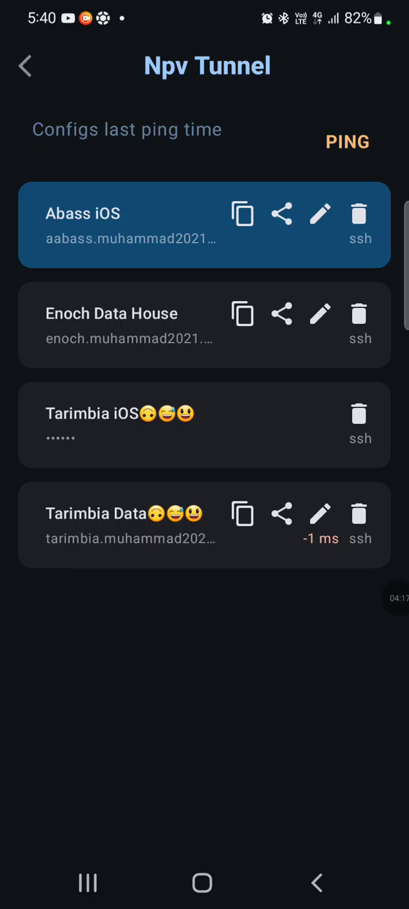
click(320, 213)
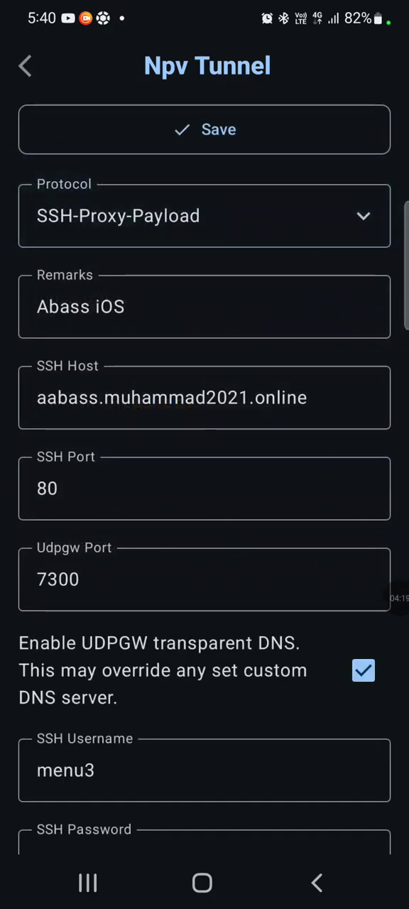
scroll(down, 3)
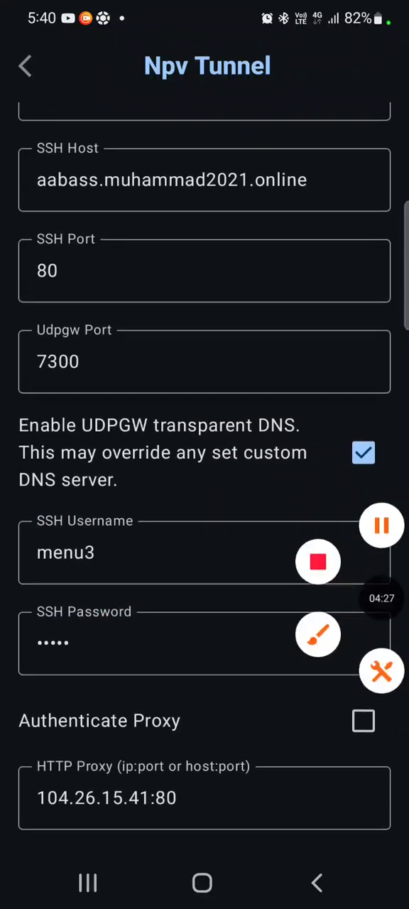
click(318, 635)
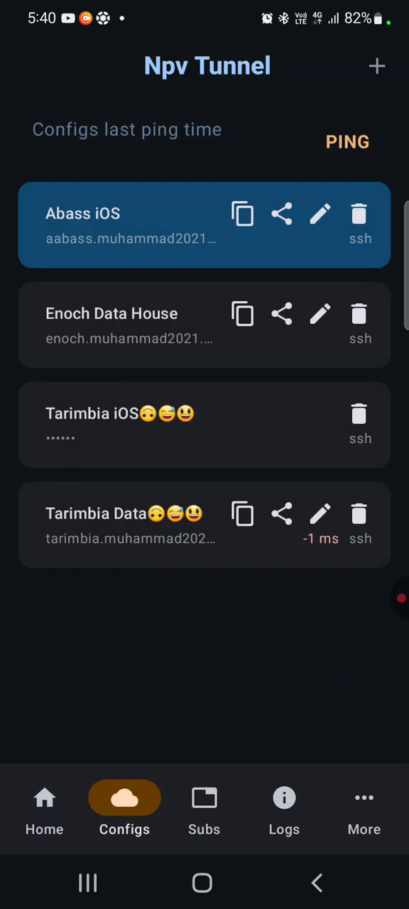
Step: Connect the tunnel from Home with Abass iOS active and confirm traffic is flowing
click(44, 809)
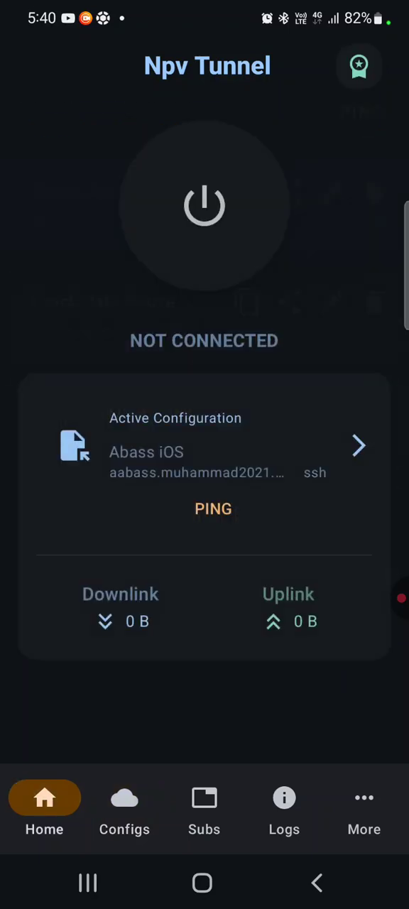
click(205, 205)
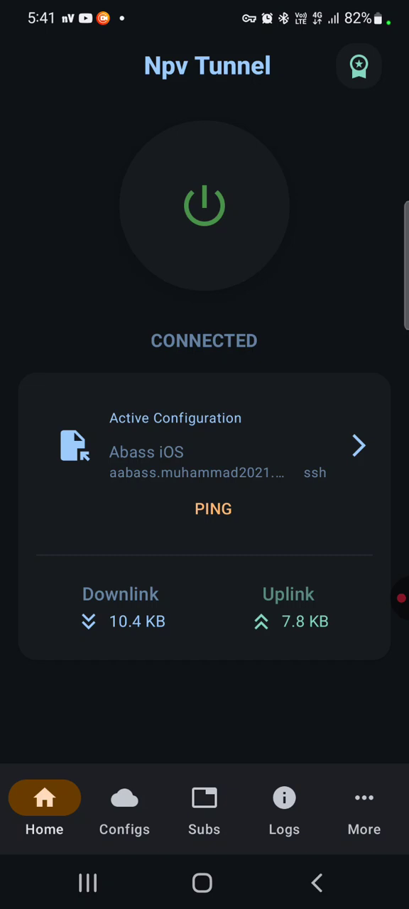
click(125, 810)
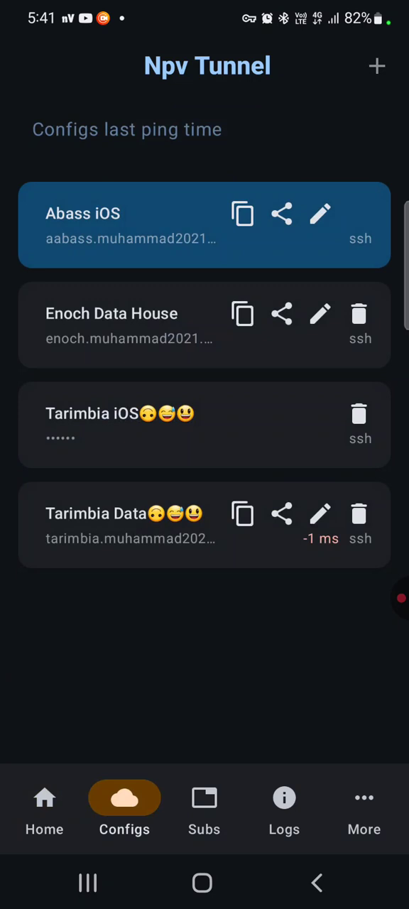
click(44, 809)
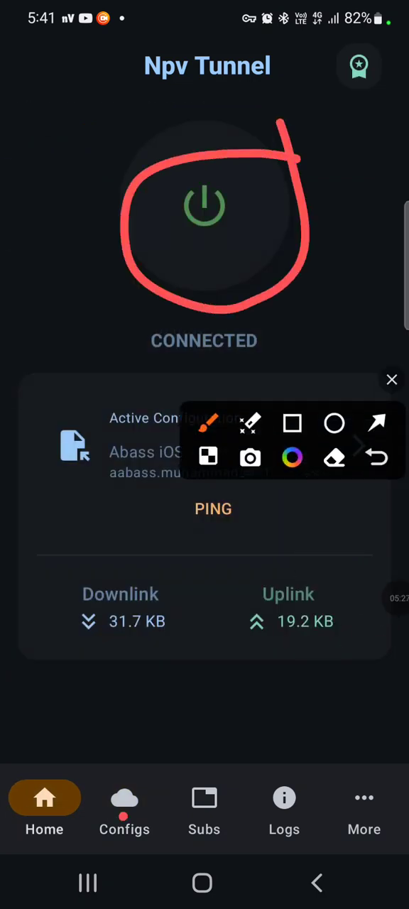
Step: Start exporting Abass iOS with 'Lock the configuration' enabled, revealing the lock options
click(125, 810)
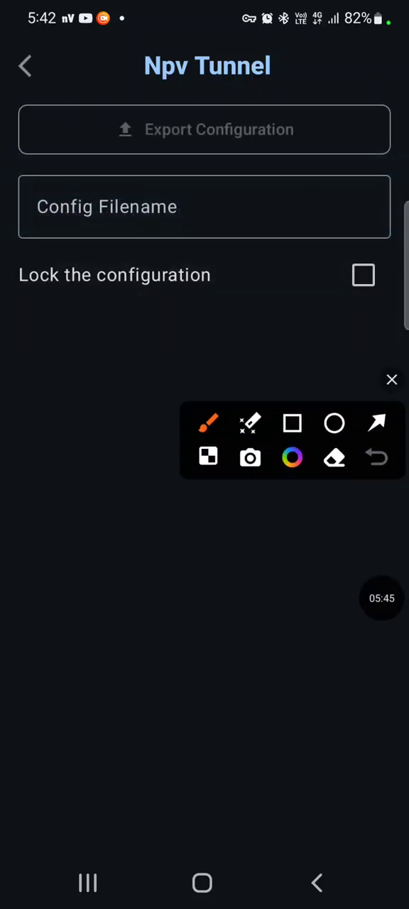
click(392, 379)
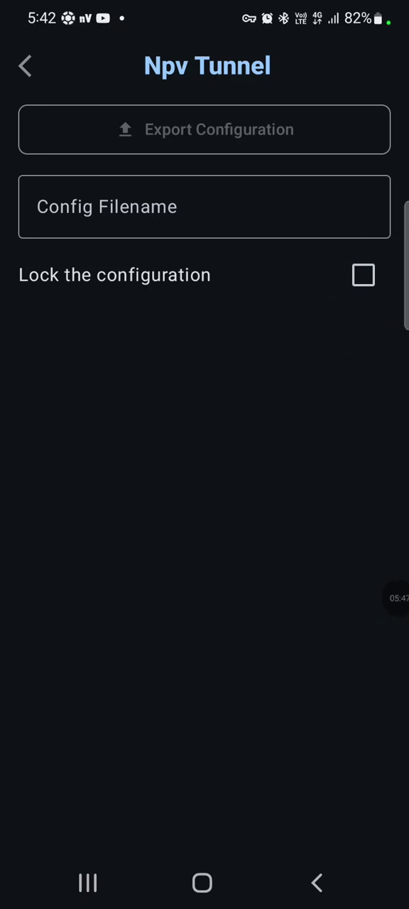
click(363, 275)
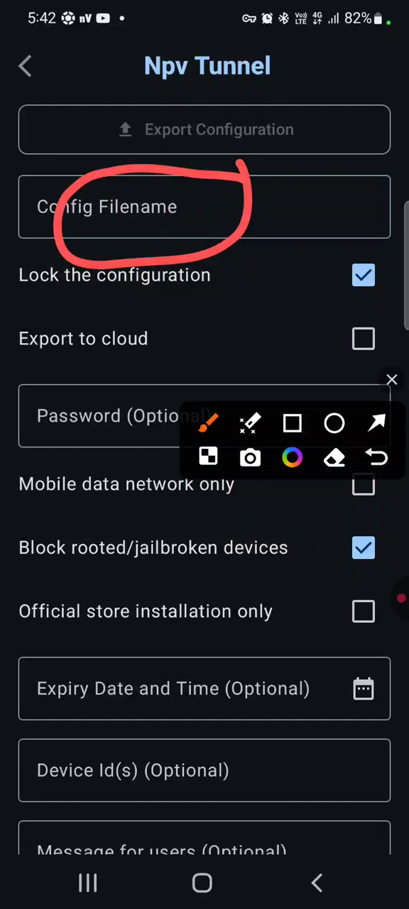
click(392, 379)
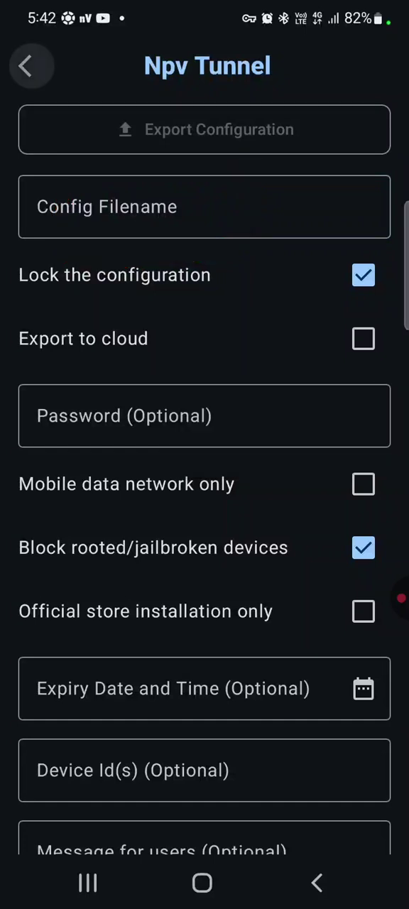
scroll(down, 3)
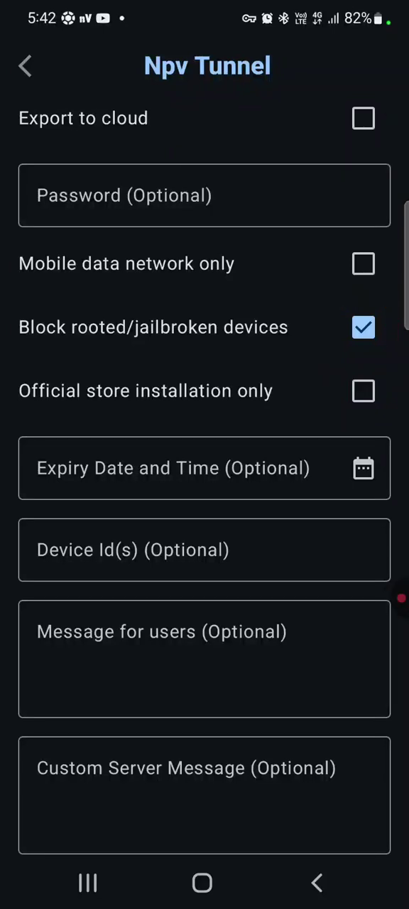
Step: Try several August expiry dates with a midnight time, then reopen the calendar
click(363, 327)
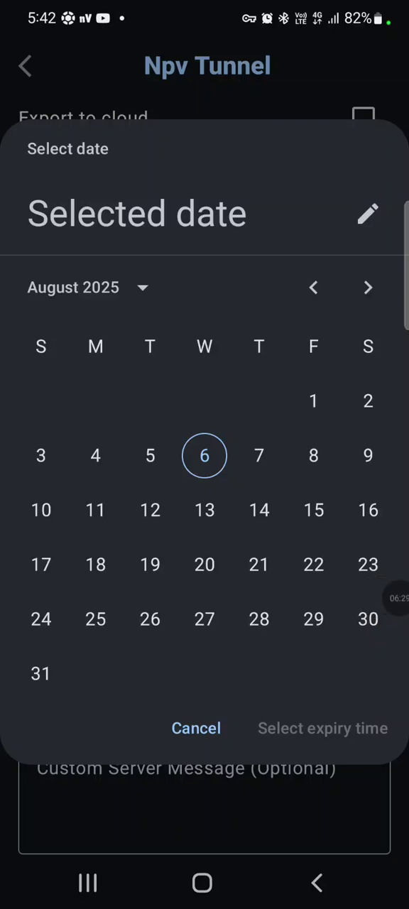
click(312, 455)
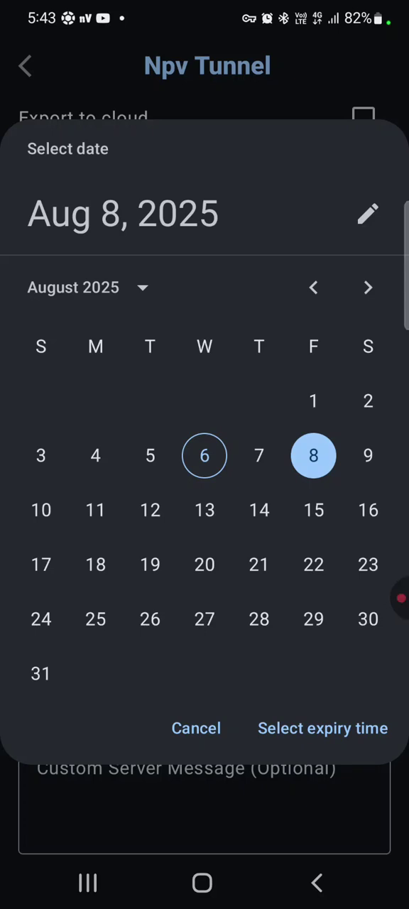
click(151, 510)
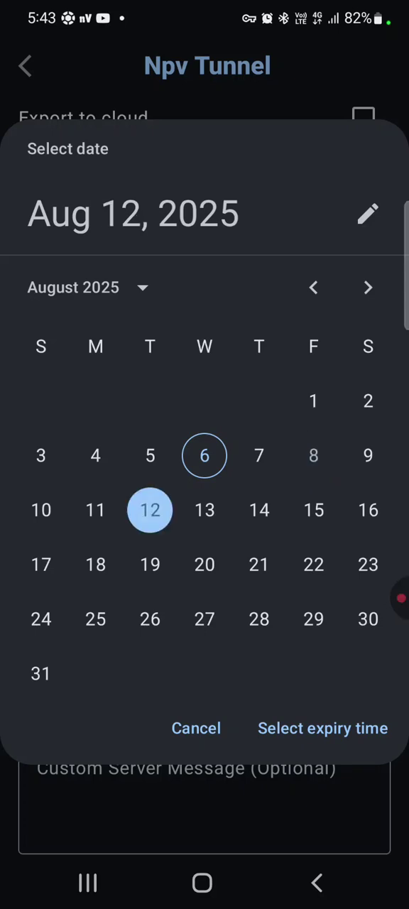
click(150, 566)
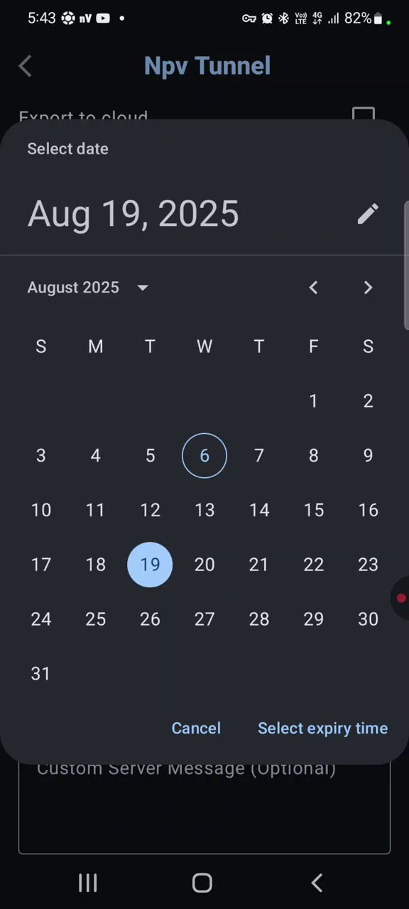
click(321, 727)
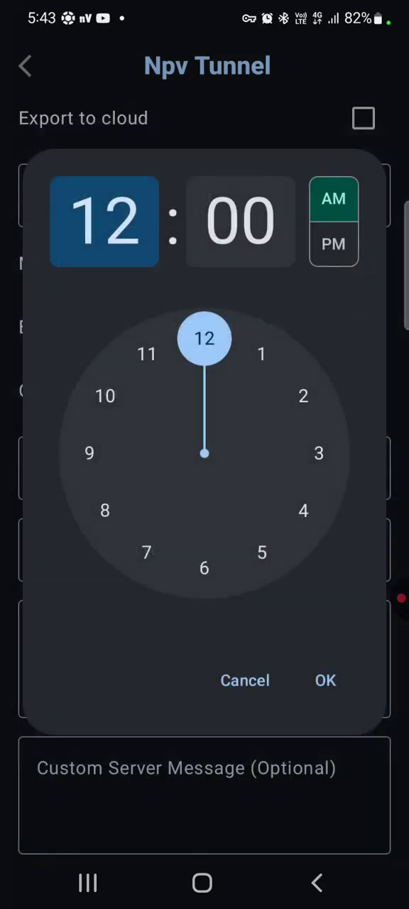
click(325, 679)
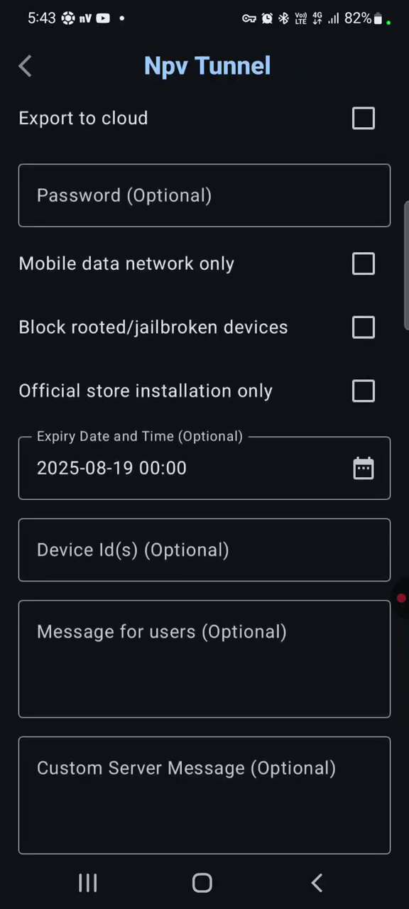
click(364, 469)
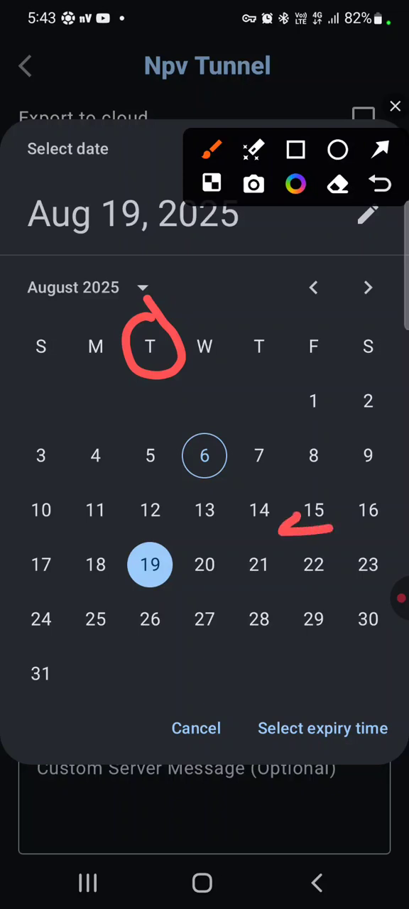
Step: Settle the expiry date on August 8, 2025 and proceed to the expiry time picker
click(395, 107)
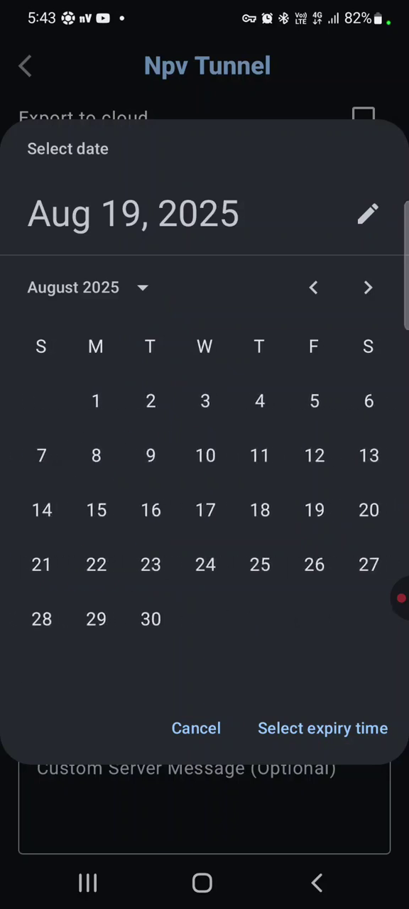
click(368, 287)
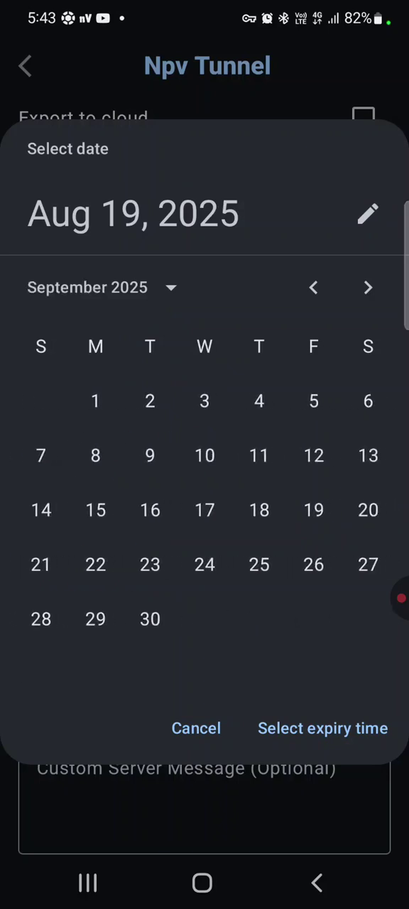
click(150, 455)
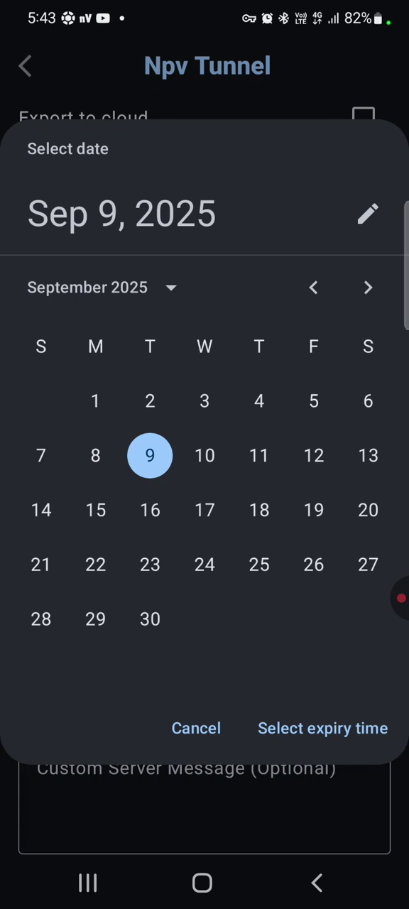
click(322, 727)
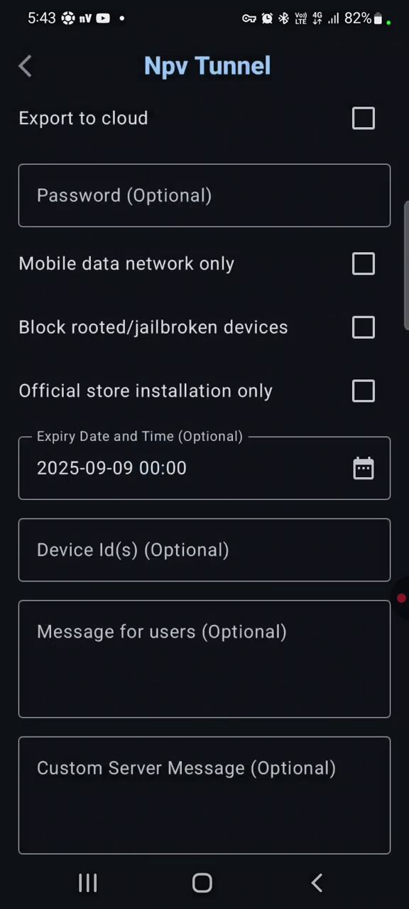
click(363, 469)
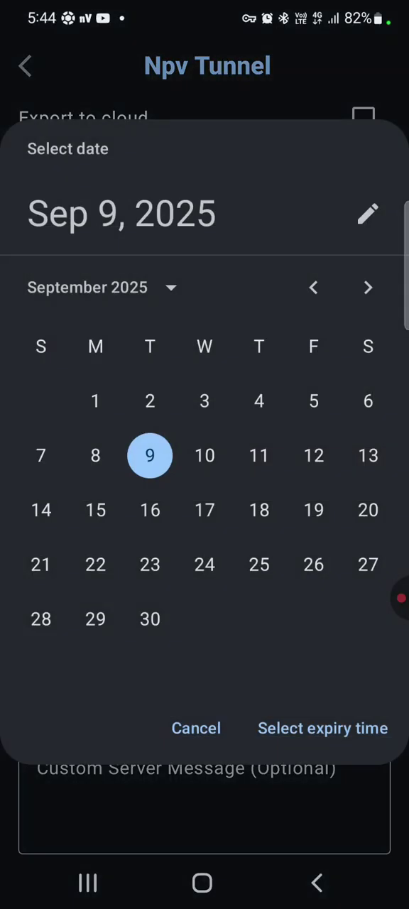
click(312, 287)
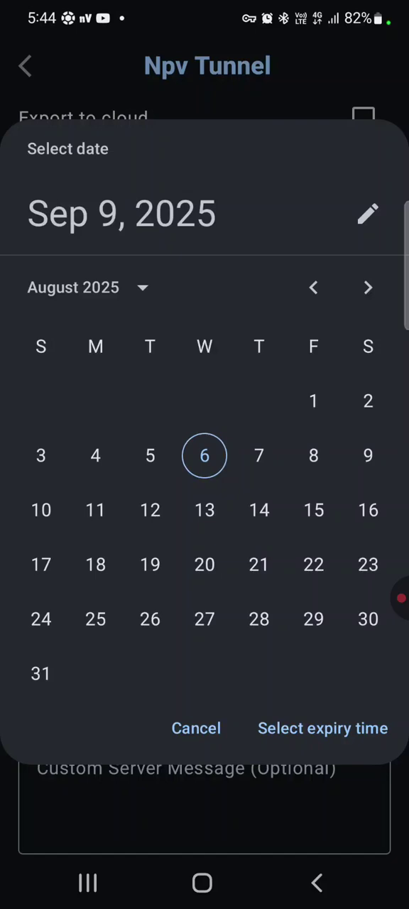
click(312, 454)
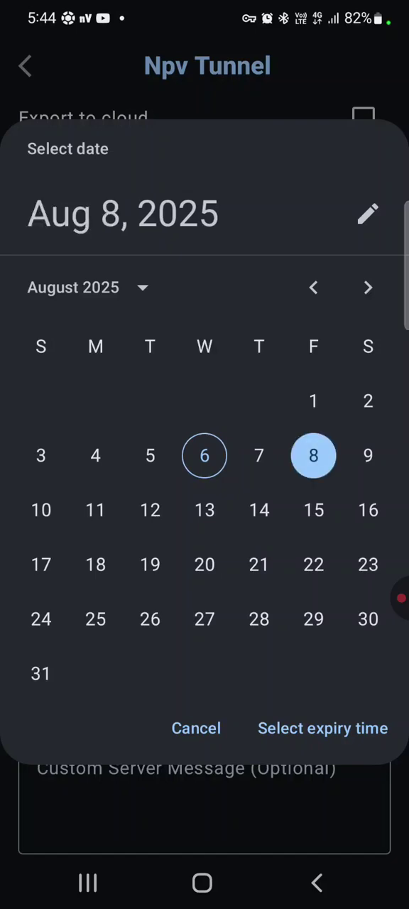
click(322, 727)
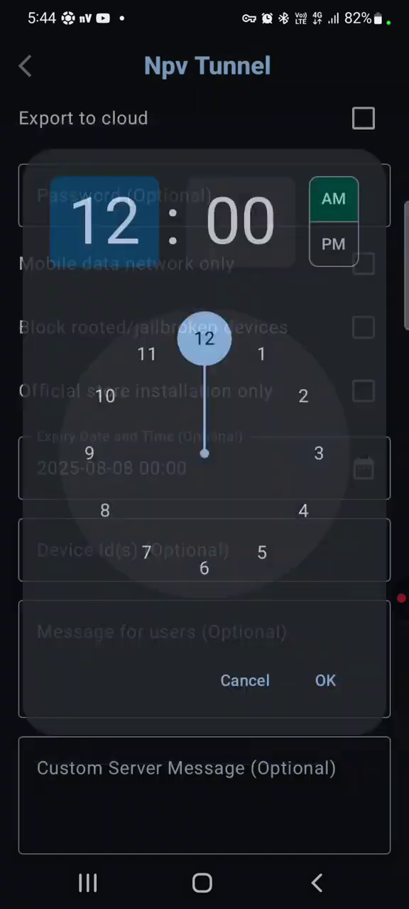
Step: Confirm 00:00 expiry, name the file '8th August 🔥🔥' and write a thank-you message for users
click(244, 681)
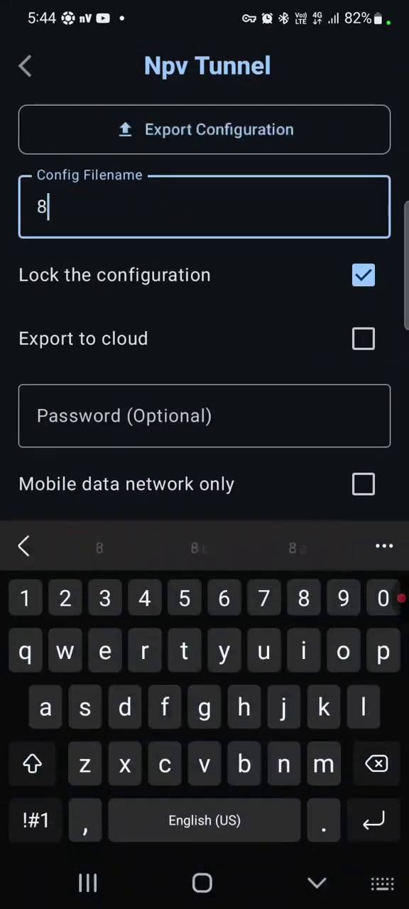
text(th August 🔥)
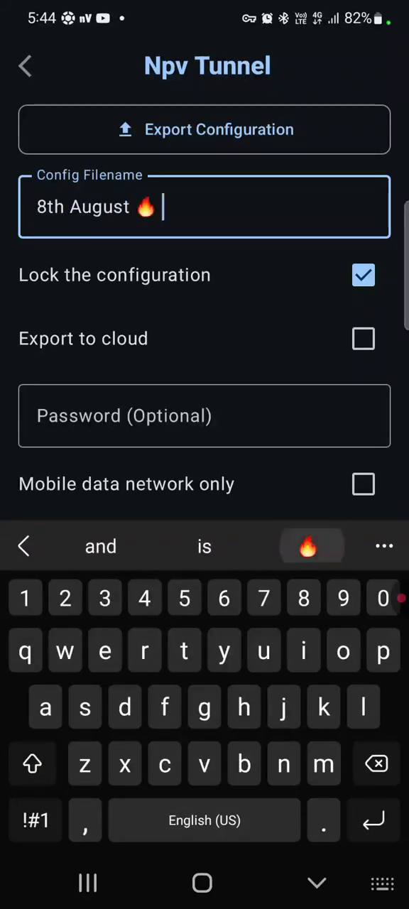
click(312, 545)
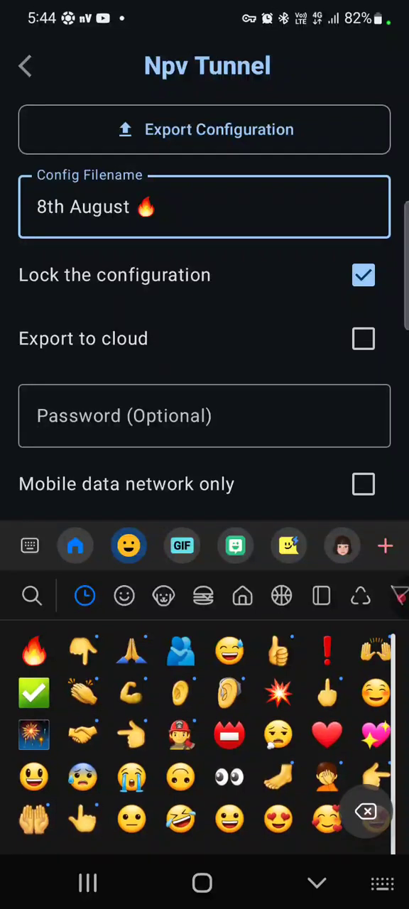
click(34, 650)
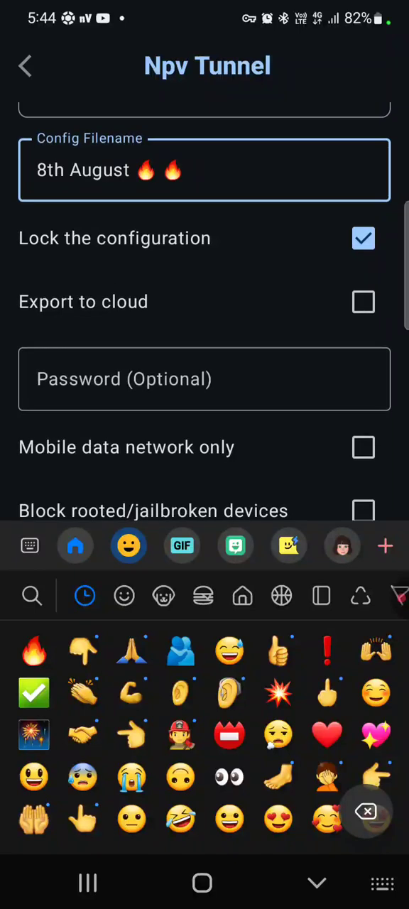
scroll(down, 3)
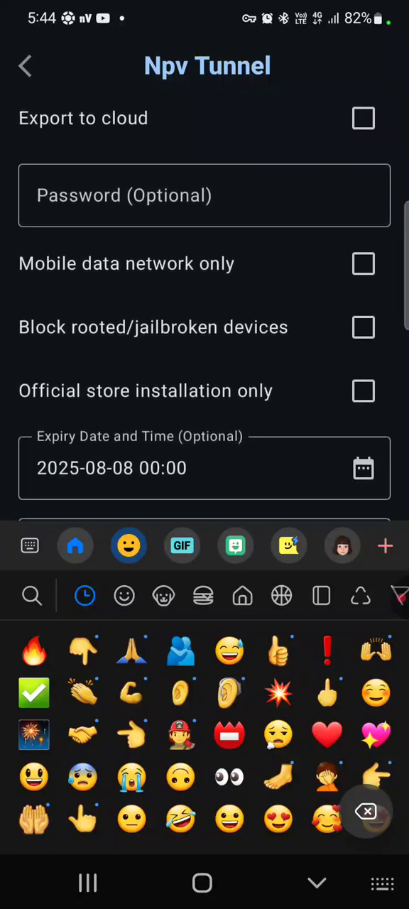
click(204, 462)
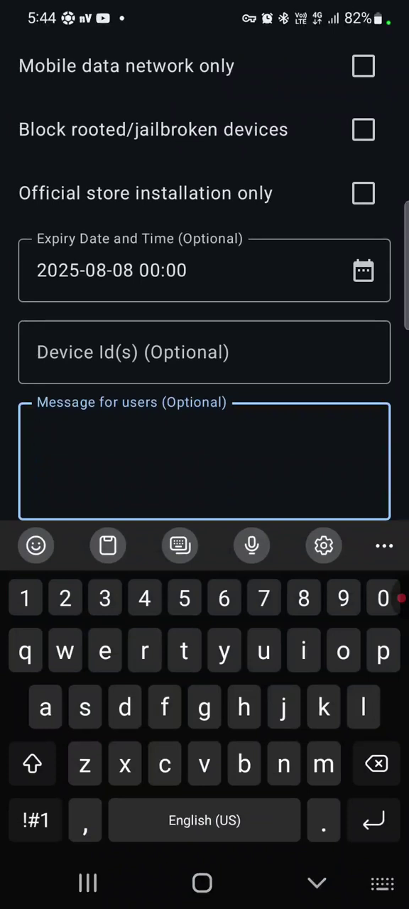
text(Th)
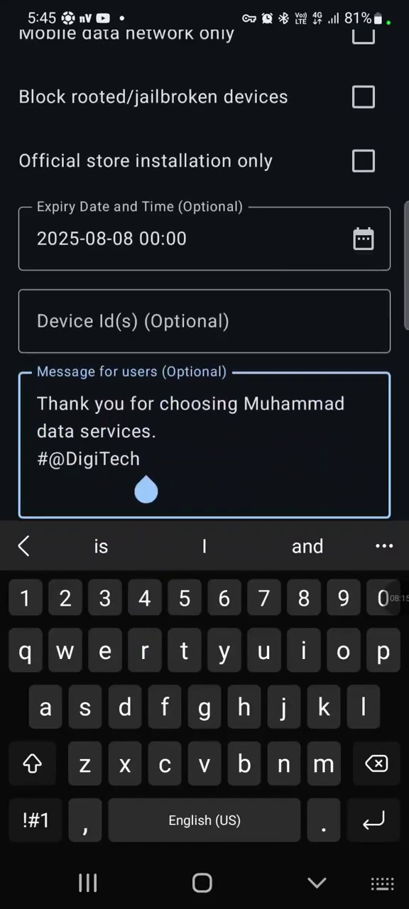
scroll(up, 3)
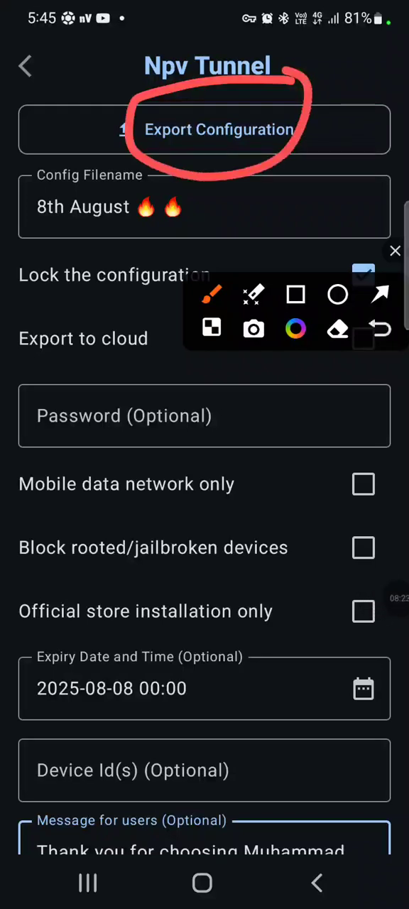
Step: Export the configuration, then search My Files for 'npvt' to find the new 8th August file
click(204, 129)
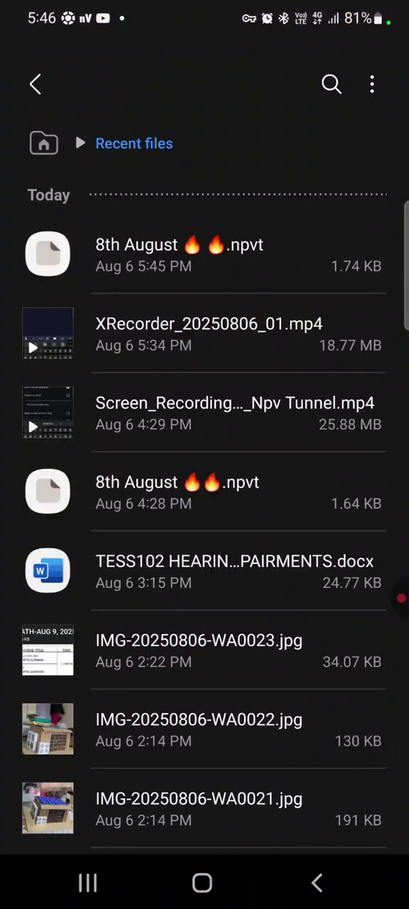
click(331, 83)
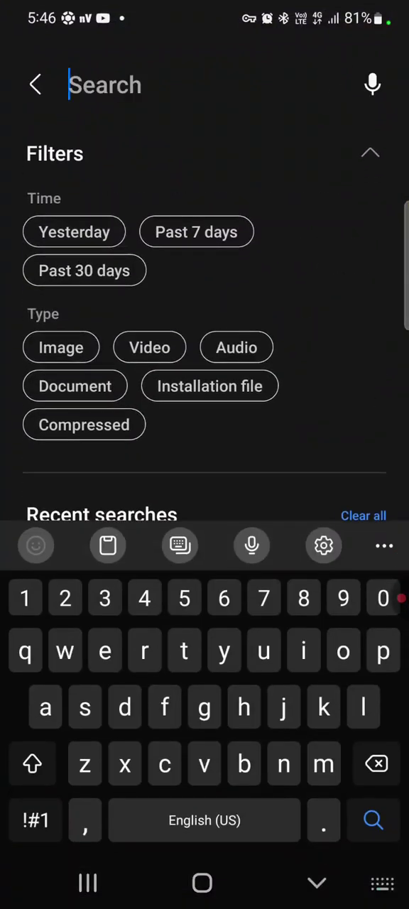
text(np)
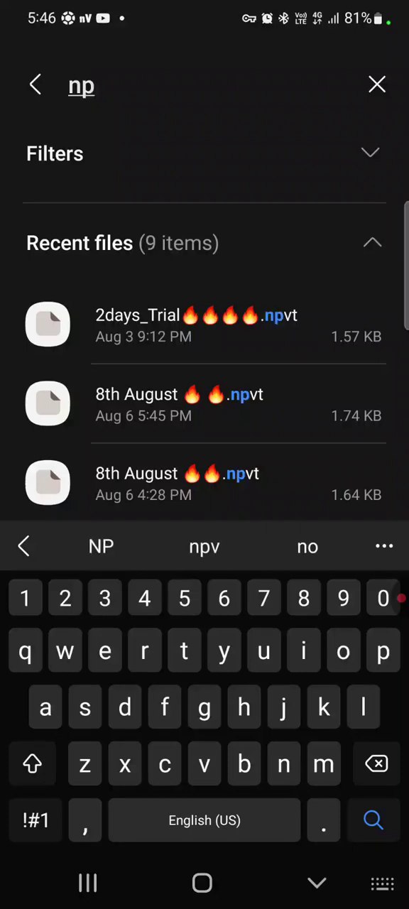
text(vt)
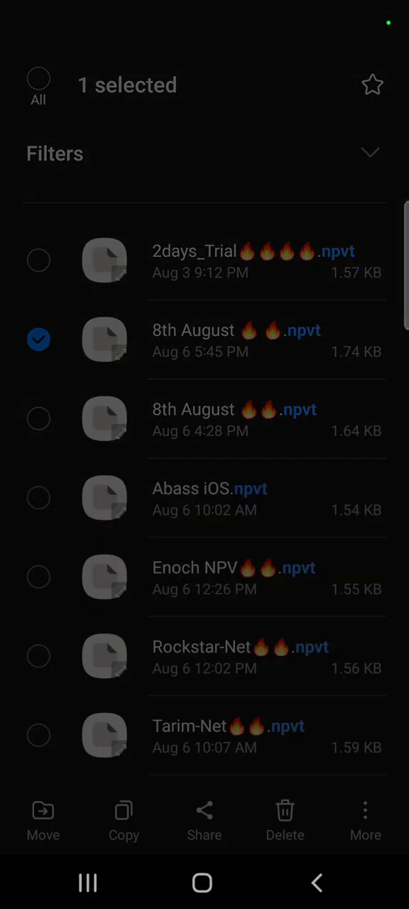
Step: Share the 8th August npvt config via WhatsApp chat so Npv Tunnel imports it
click(204, 821)
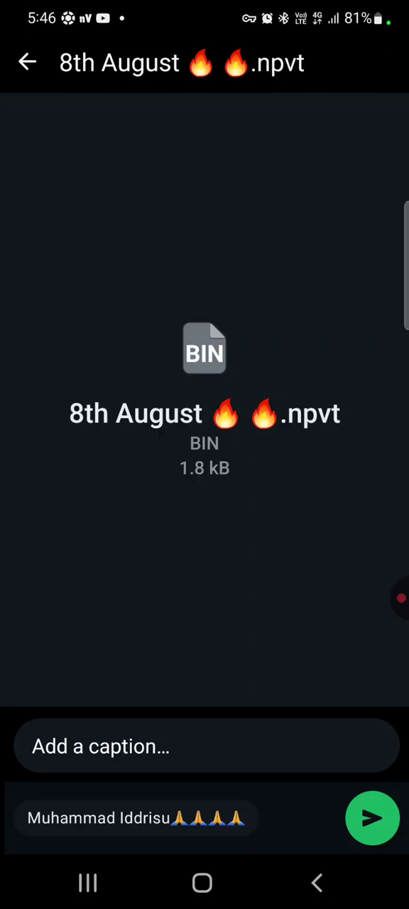
click(372, 818)
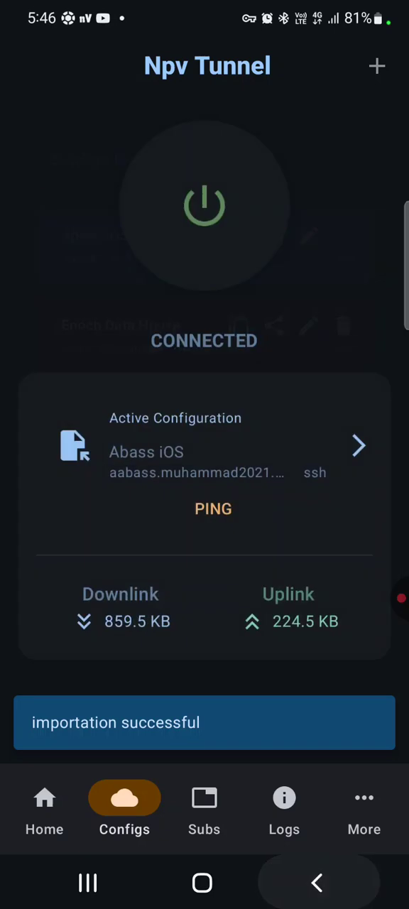
click(125, 810)
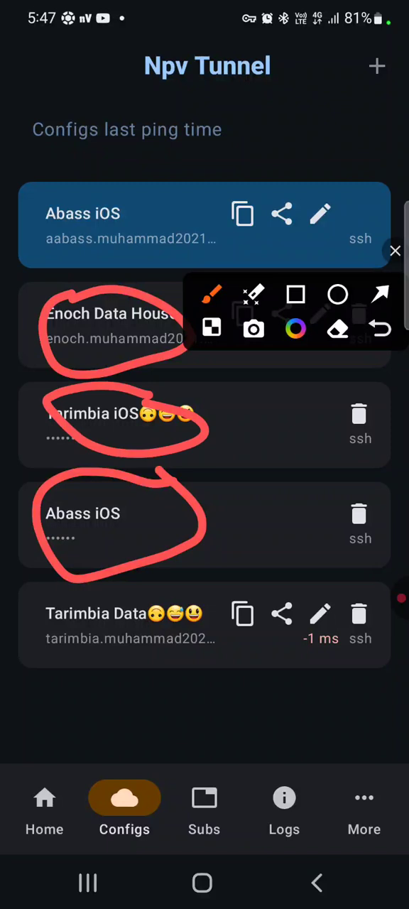
click(395, 250)
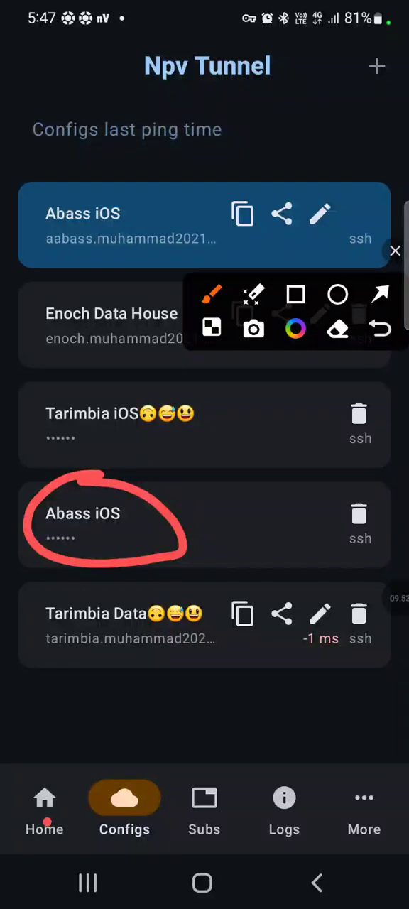
click(44, 809)
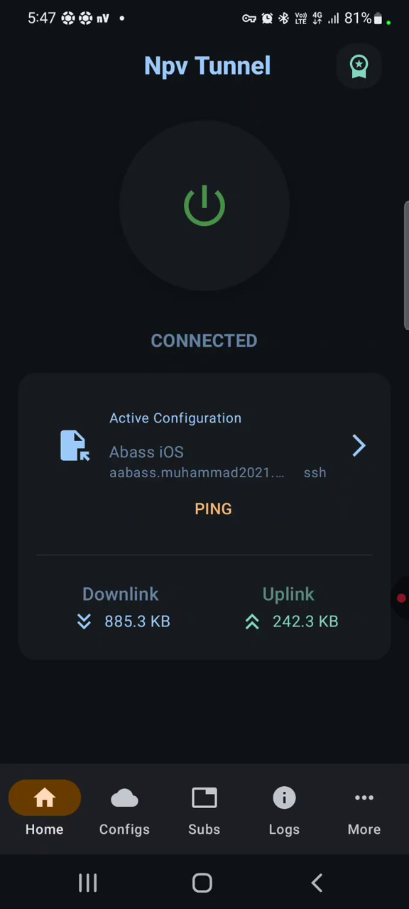
click(124, 809)
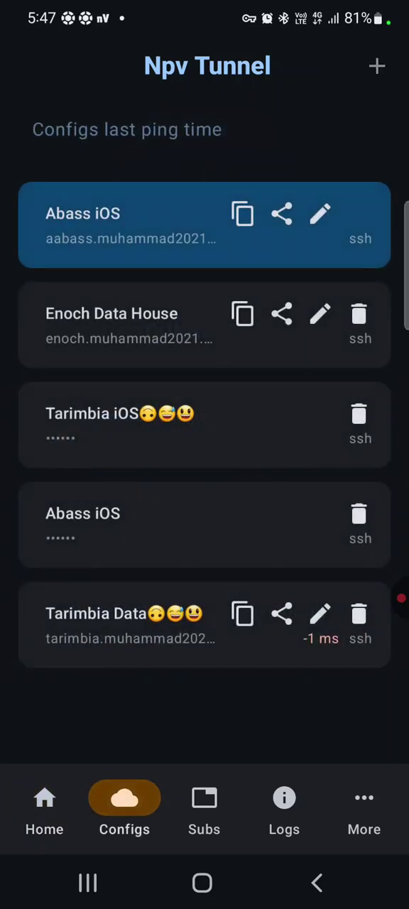
click(44, 809)
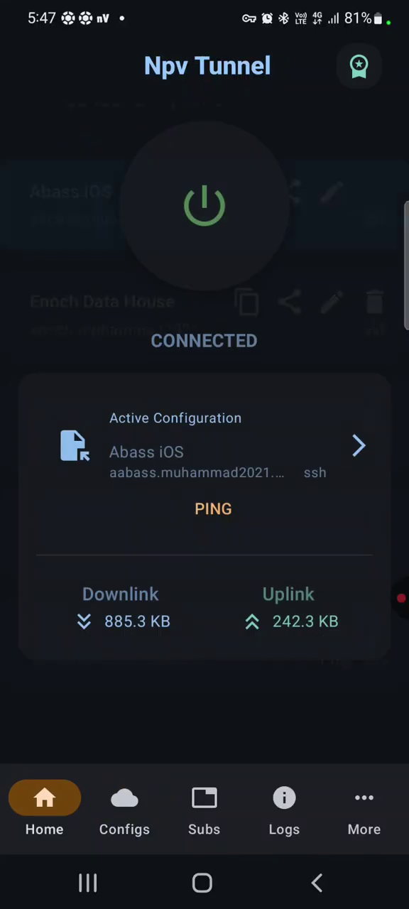